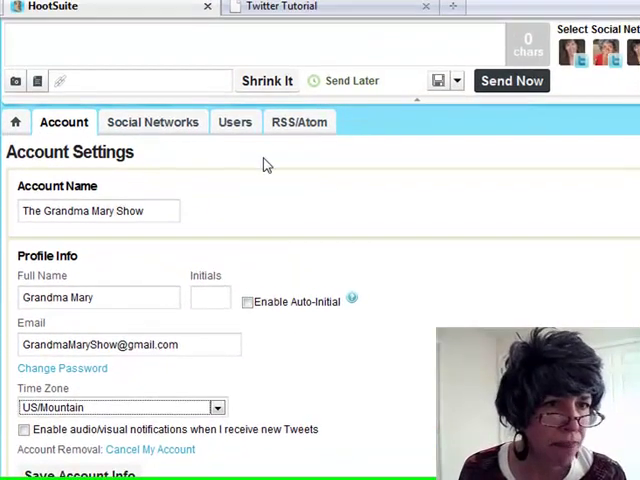
View the Social Networks list: two Twitter accounts, a Facebook profile and a Facebook page
{"action": "left_click", "coordinate": [152, 126]}
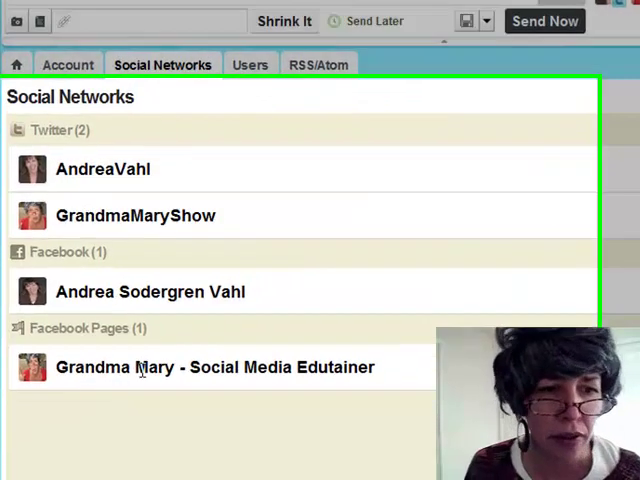
{"action": "scroll", "scroll_direction": "down", "scroll_amount": 3}
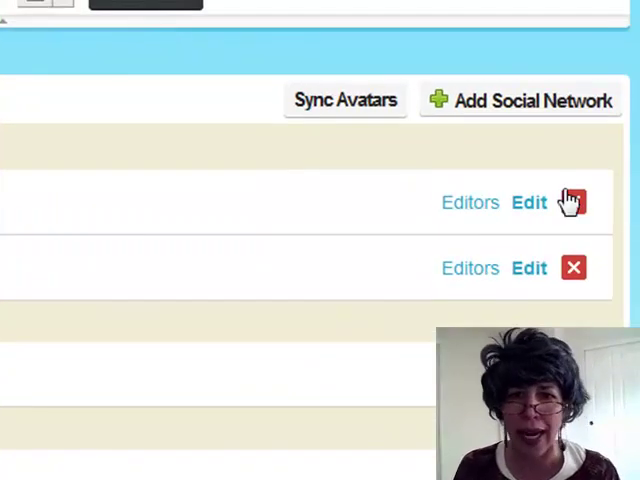
{"action": "left_click", "coordinate": [520, 100]}
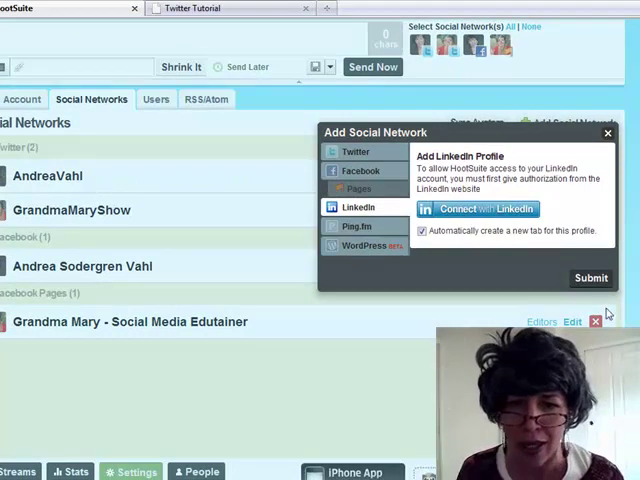
{"action": "left_click", "coordinate": [480, 208]}
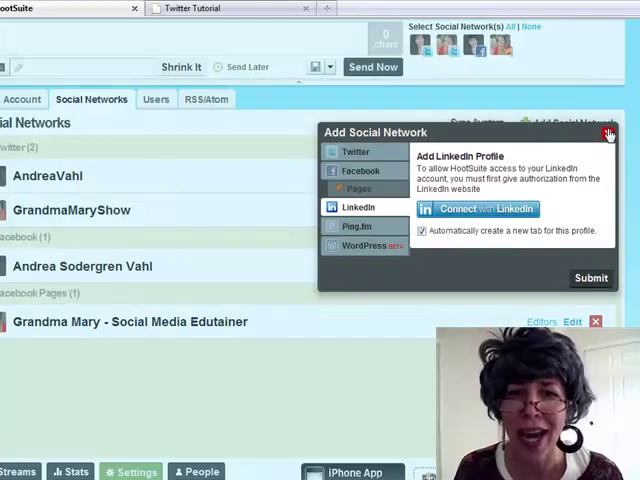
{"action": "left_click", "coordinate": [608, 132]}
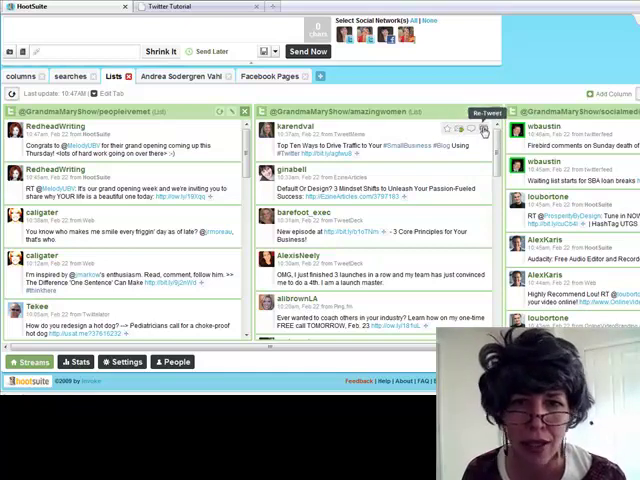
{"action": "left_click", "coordinate": [484, 112]}
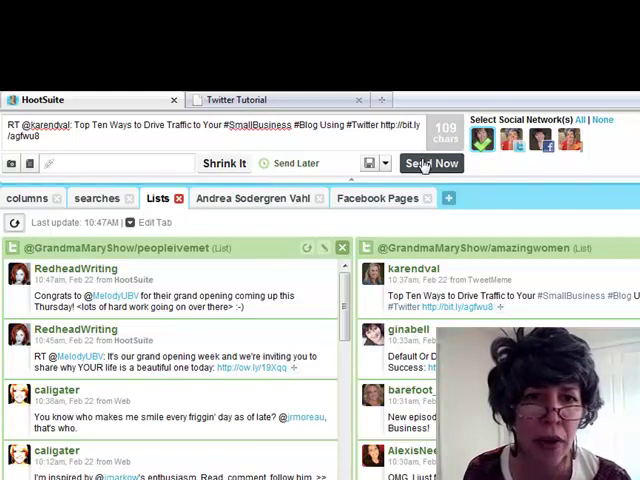
{"action": "left_click", "coordinate": [432, 162]}
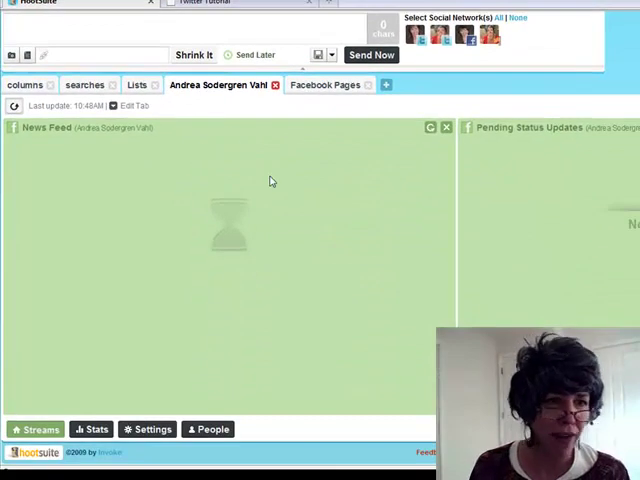
{"action": "mouse_move", "coordinate": [612, 194]}
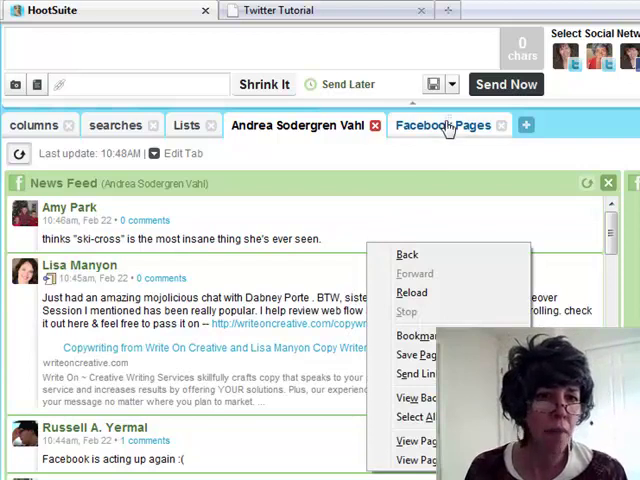
Switch to the Facebook Pages feed and read down through the Grandma Mary posts
{"action": "left_click", "coordinate": [444, 124]}
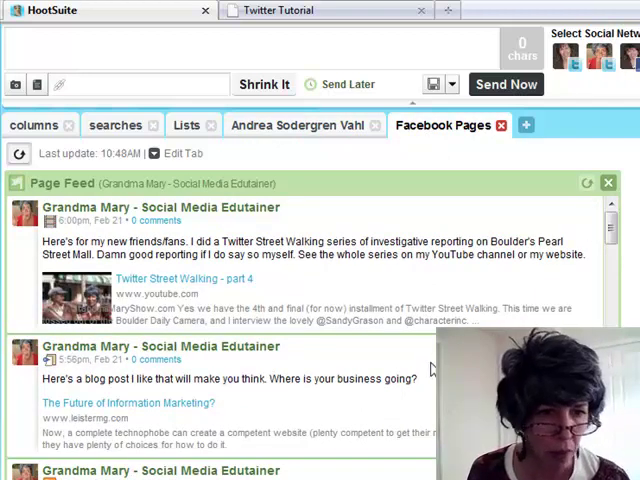
{"action": "scroll", "scroll_direction": "down", "scroll_amount": 3}
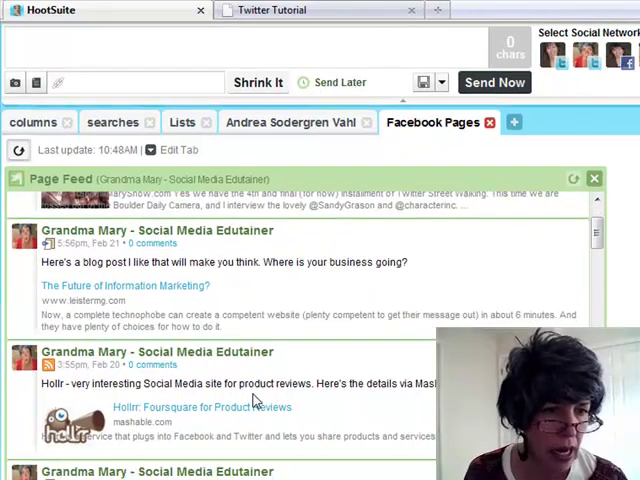
{"action": "scroll", "scroll_direction": "down", "scroll_amount": 3}
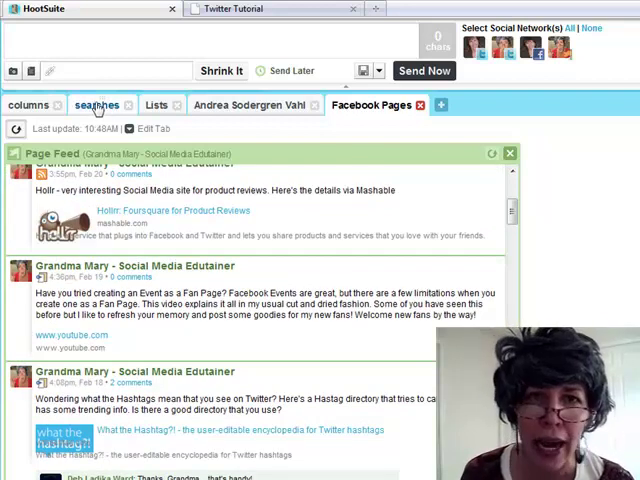
Switch to the keyword search streams showing tweets mentioning social media
{"action": "left_click", "coordinate": [96, 104]}
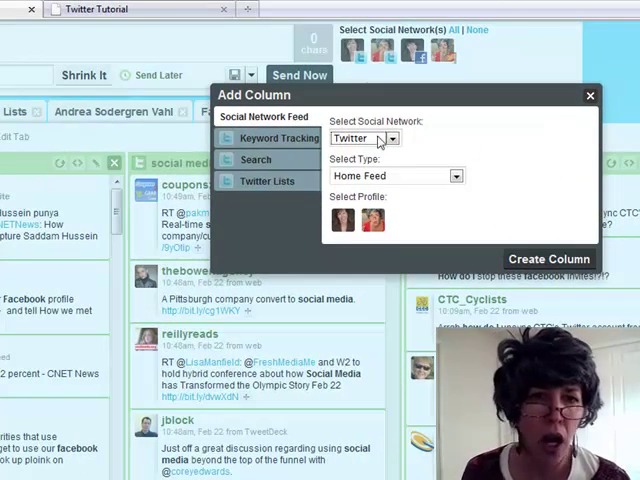
View the Keyword Tracking setup, then close the Add Column dialog without adding a column
{"action": "left_click", "coordinate": [280, 138]}
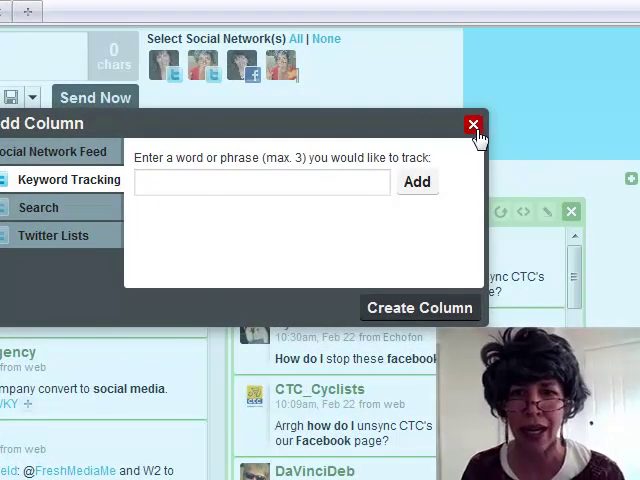
{"action": "left_click", "coordinate": [468, 124]}
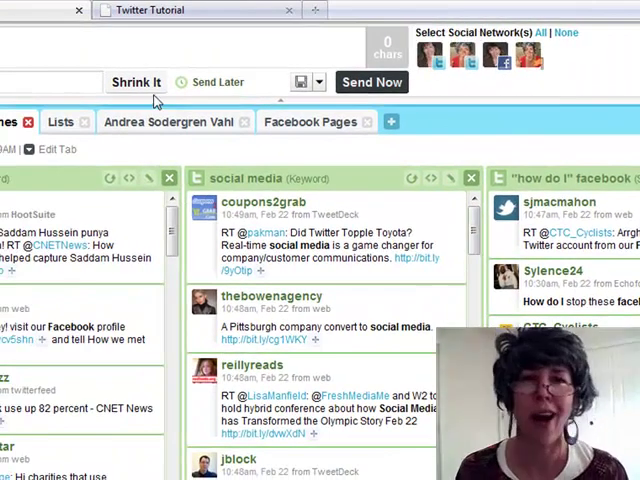
{"action": "mouse_move", "coordinate": [176, 108]}
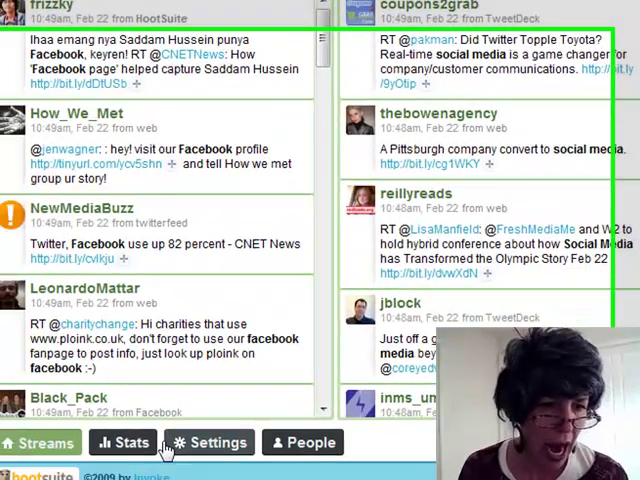
{"action": "scroll", "scroll_direction": "down", "scroll_amount": 3}
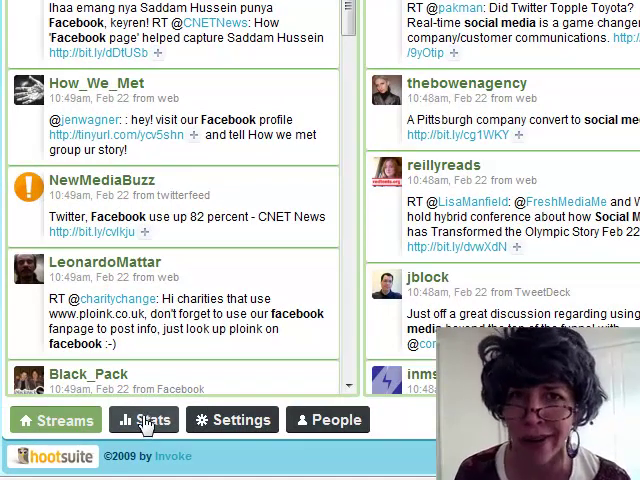
View Stats and the Individual Message link click statistics for a GrandmaMaryShow tweet
{"action": "left_click", "coordinate": [144, 420]}
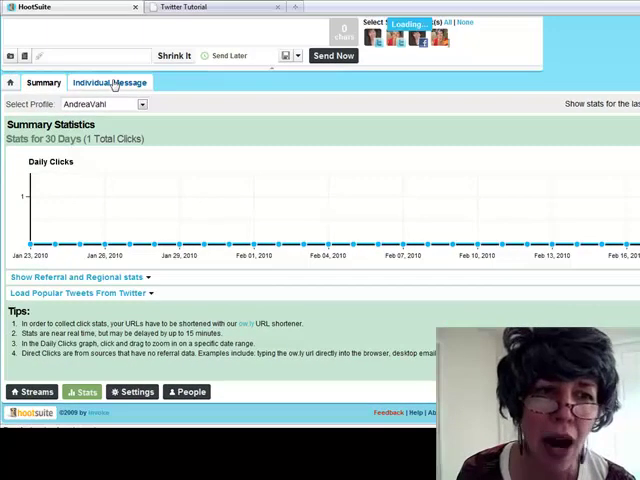
{"action": "left_click", "coordinate": [108, 82]}
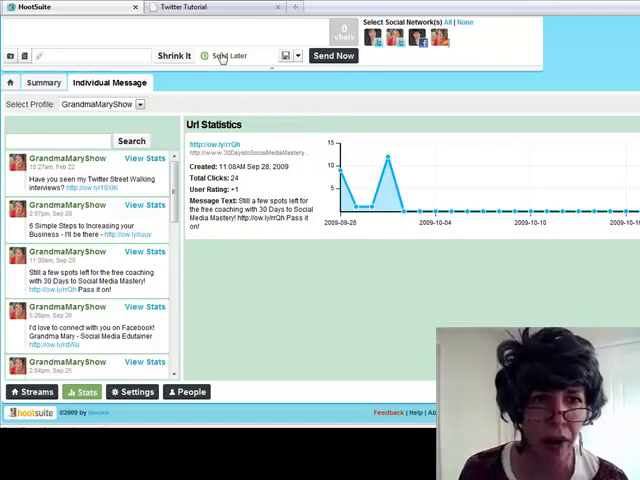
Choose Send Later in the composer to schedule the message with a date and time
{"action": "left_click", "coordinate": [230, 56]}
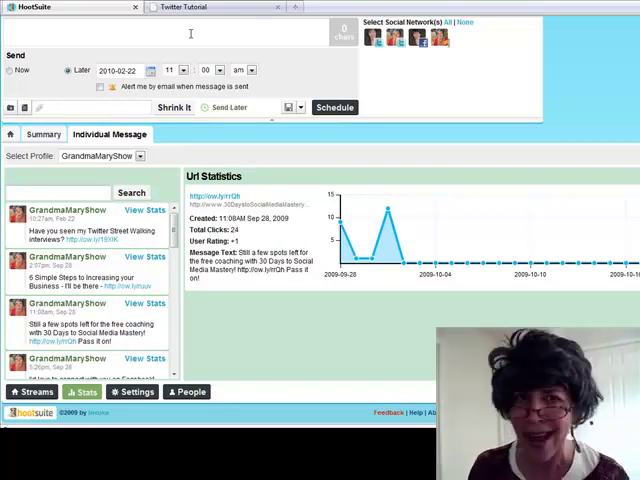
{"action": "mouse_move", "coordinate": [418, 36]}
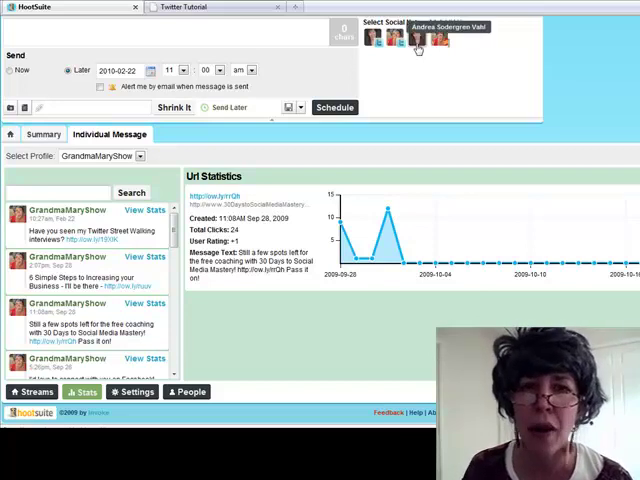